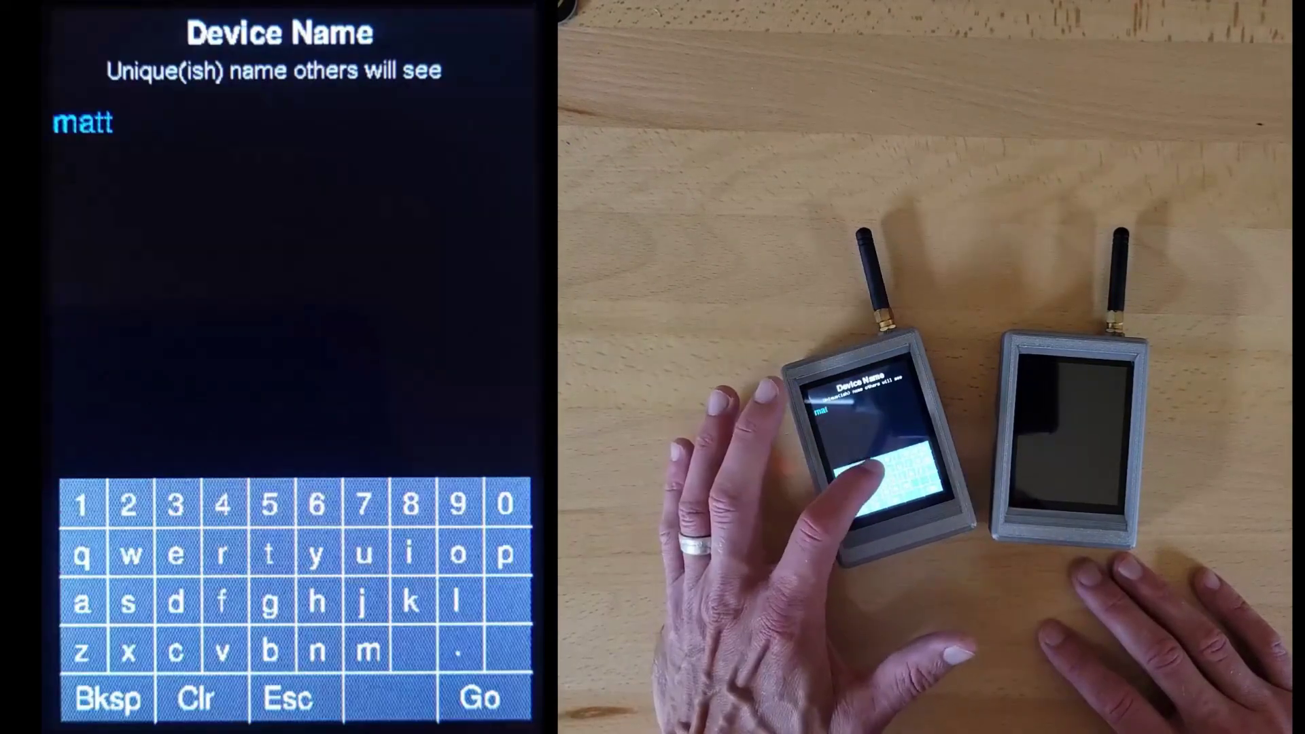
Accept device name matt, cluster home and LoRa frequency 915.0, reaching the empty inbox
left_click(481, 697)
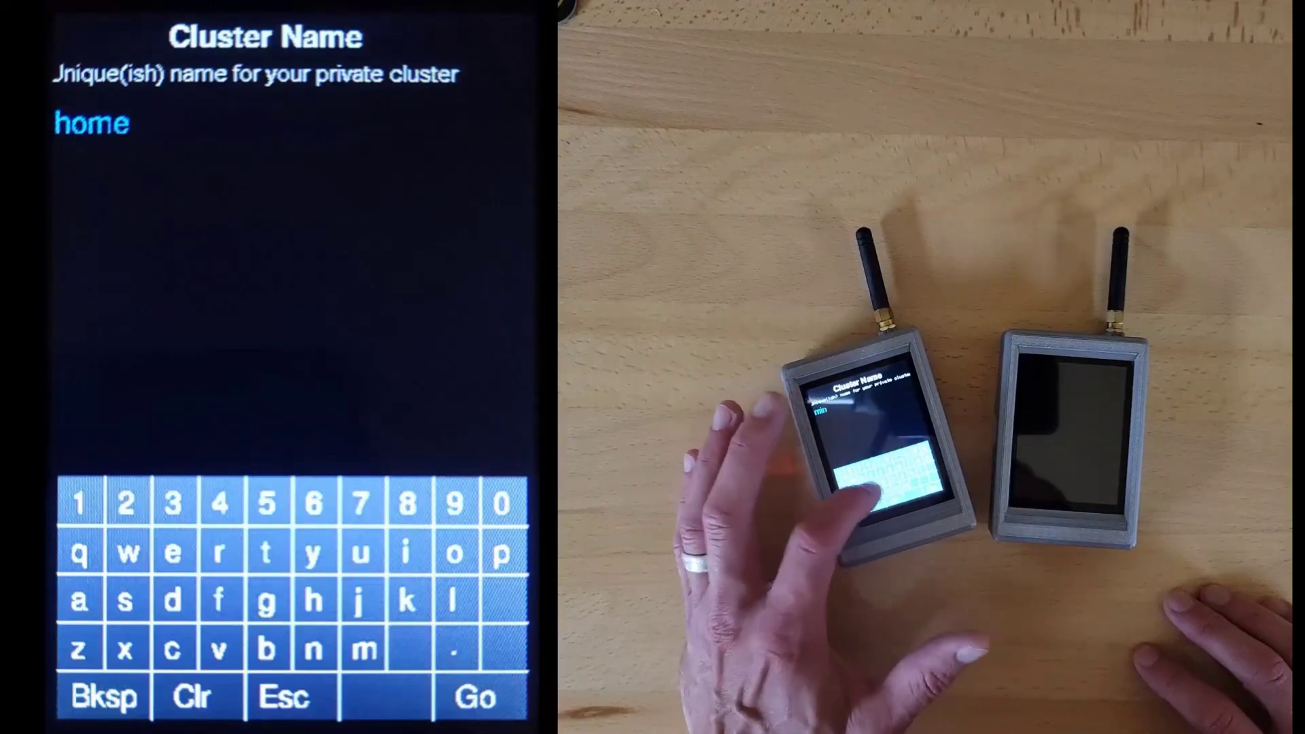
left_click(475, 699)
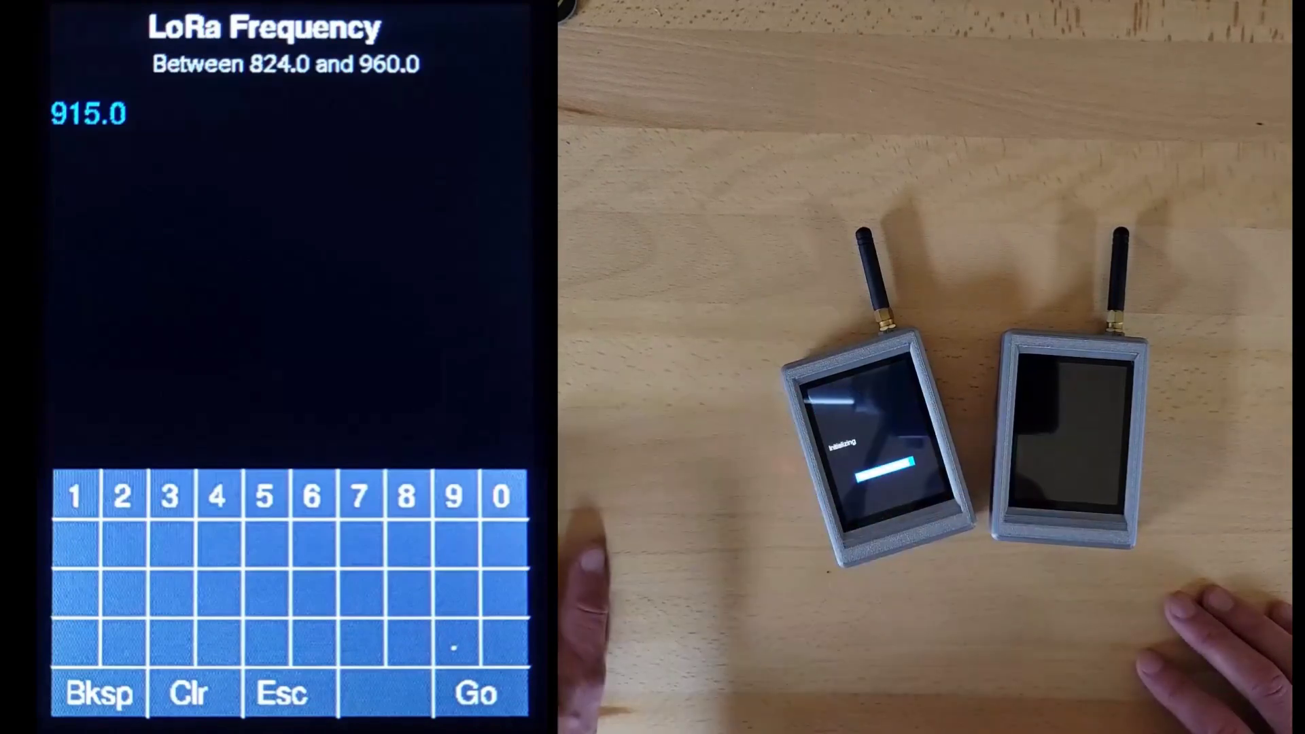
left_click(477, 695)
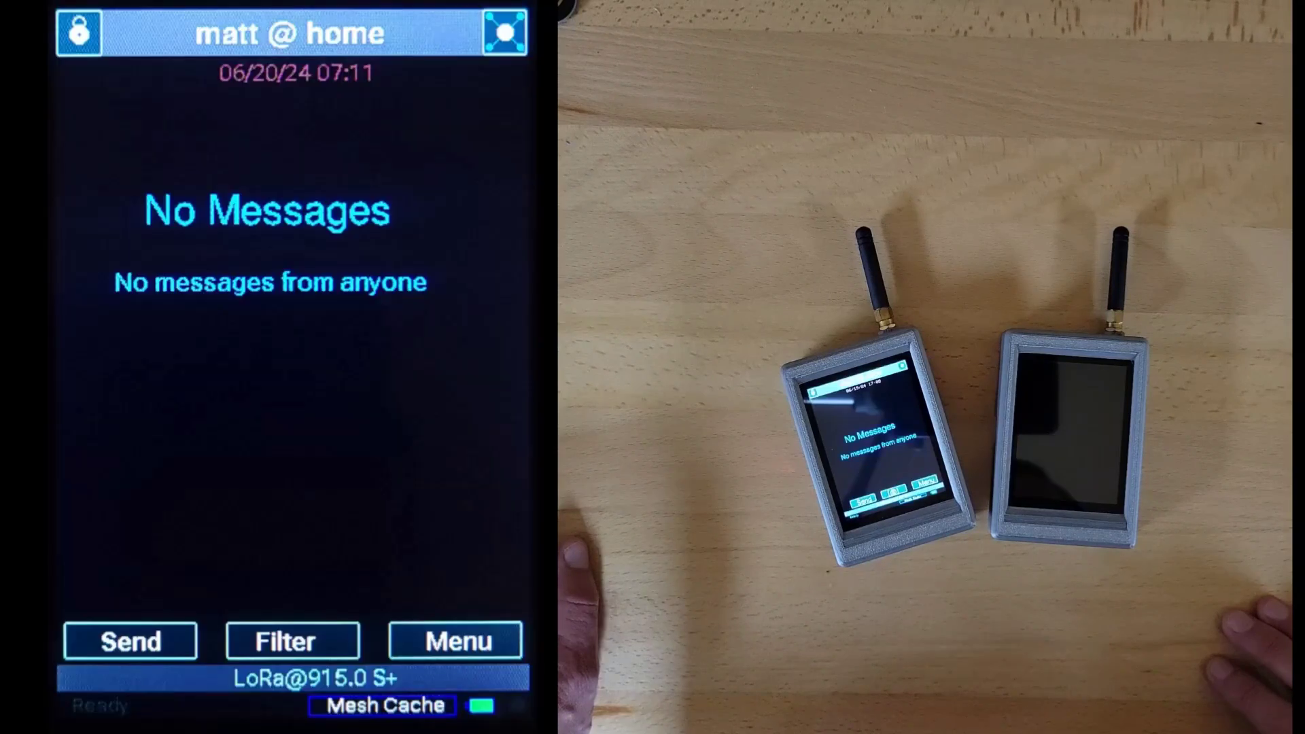